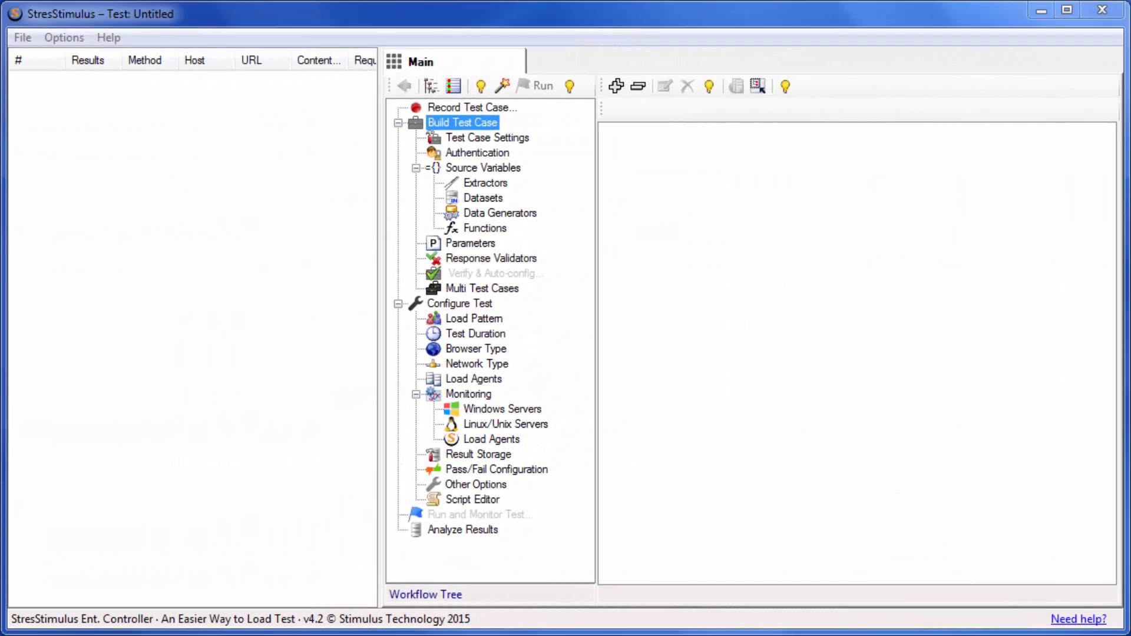
# Reach the HTTPS Options dialog from the Options menu.
pyautogui.click(64, 37)
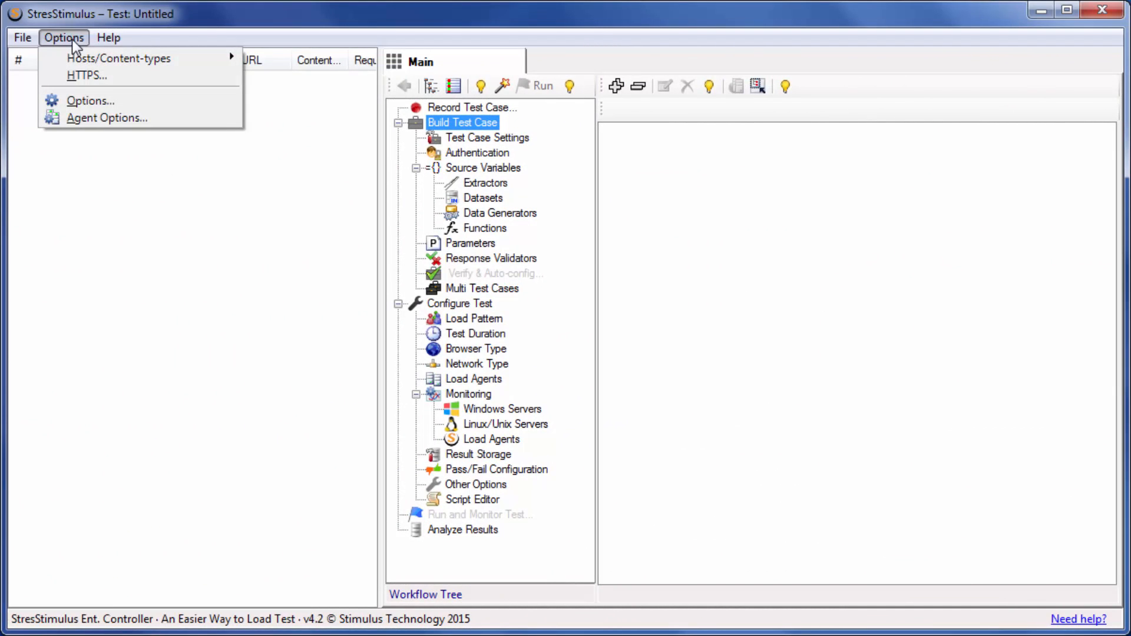
pyautogui.moveTo(119, 59)
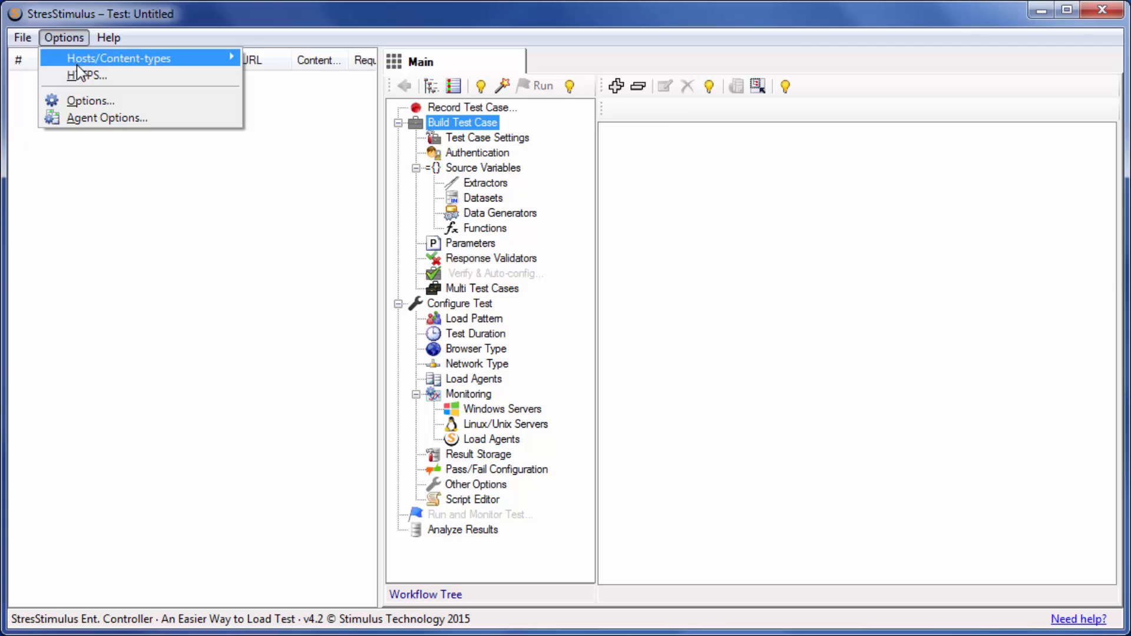
pyautogui.click(86, 75)
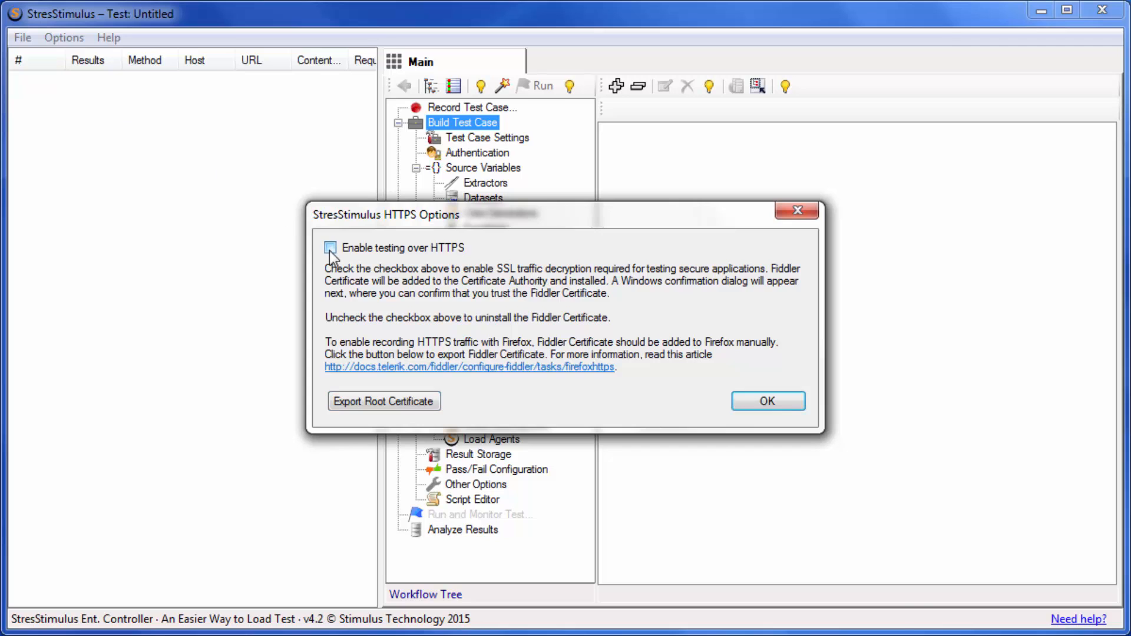
# Turn on 'Enable testing over HTTPS' and accept installing the Fiddler root certificate.
pyautogui.click(331, 248)
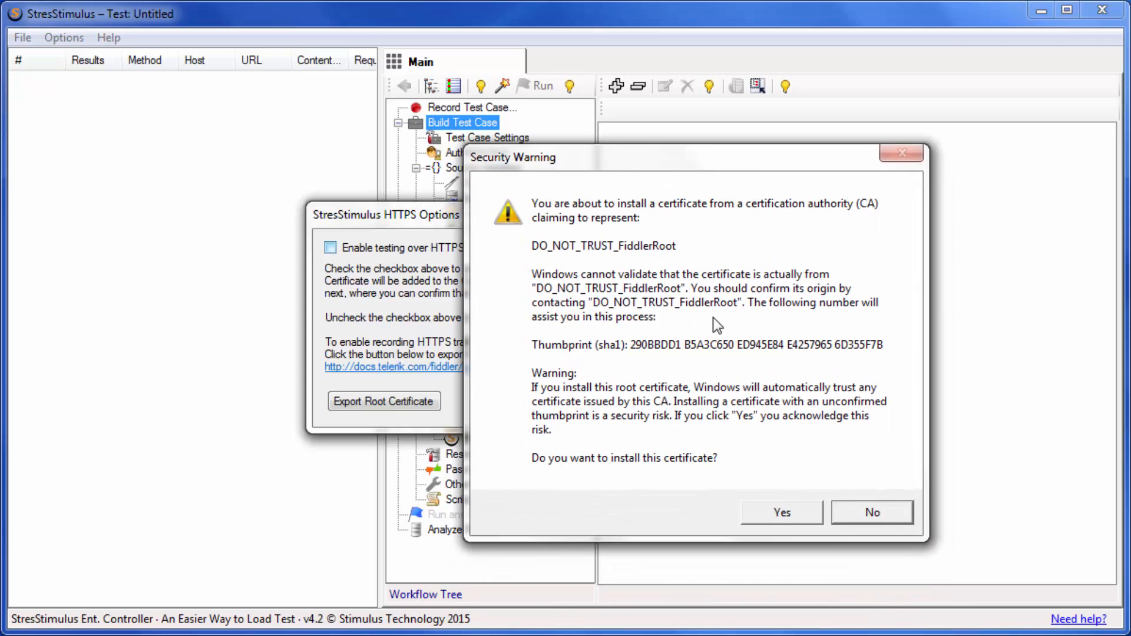
pyautogui.click(780, 512)
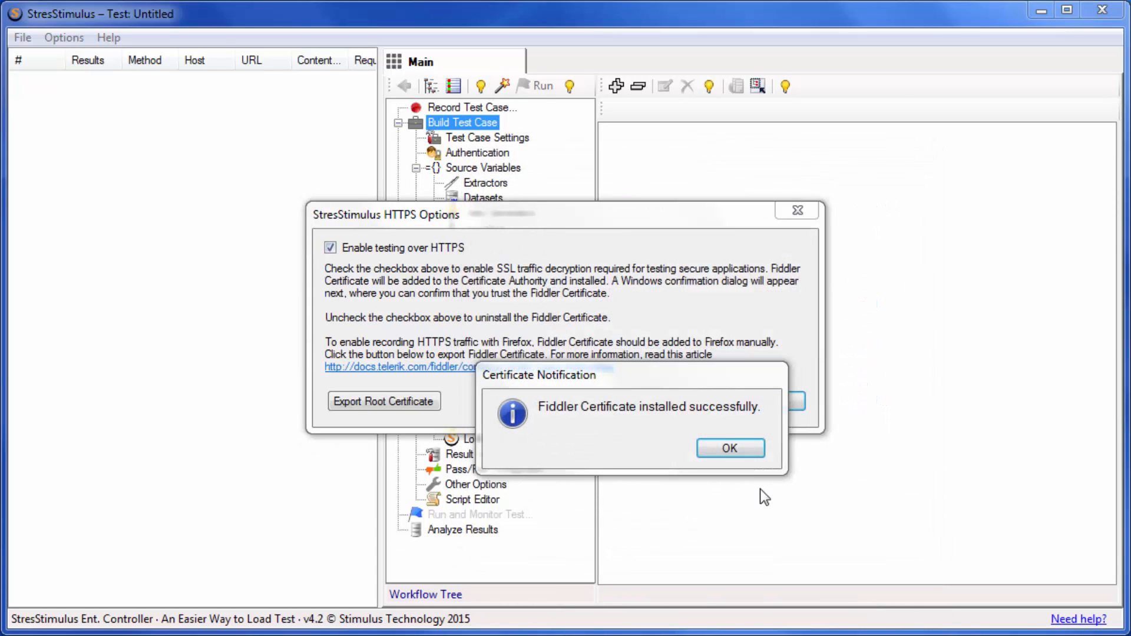
pyautogui.click(729, 447)
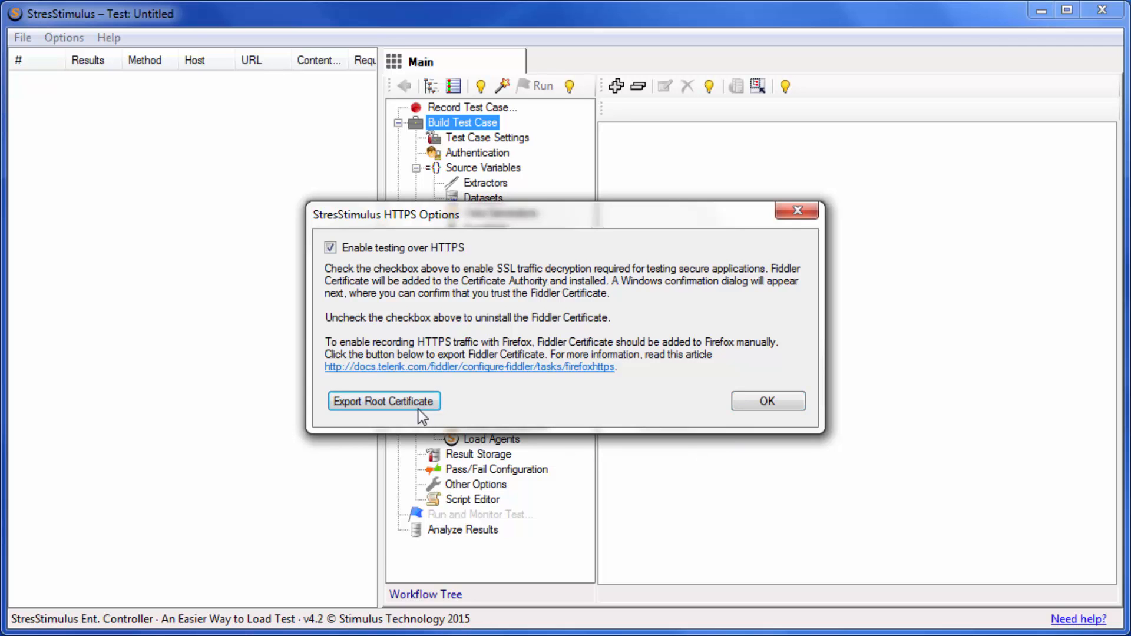
# Export the Fiddler root certificate to a file and acknowledge the success notice.
pyautogui.click(384, 401)
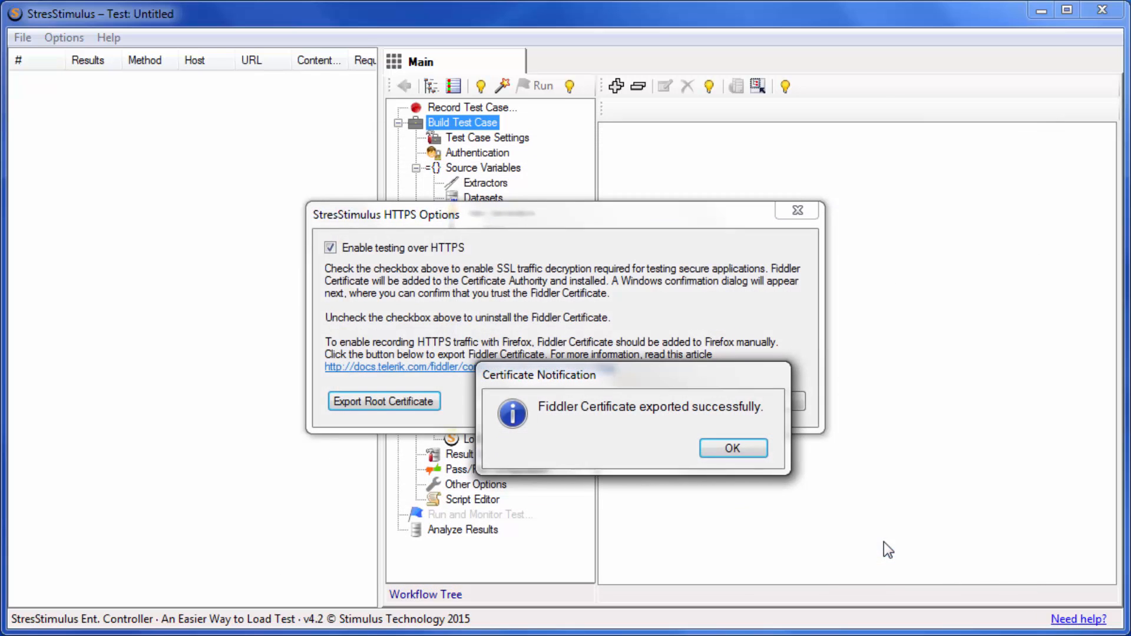
pyautogui.click(732, 448)
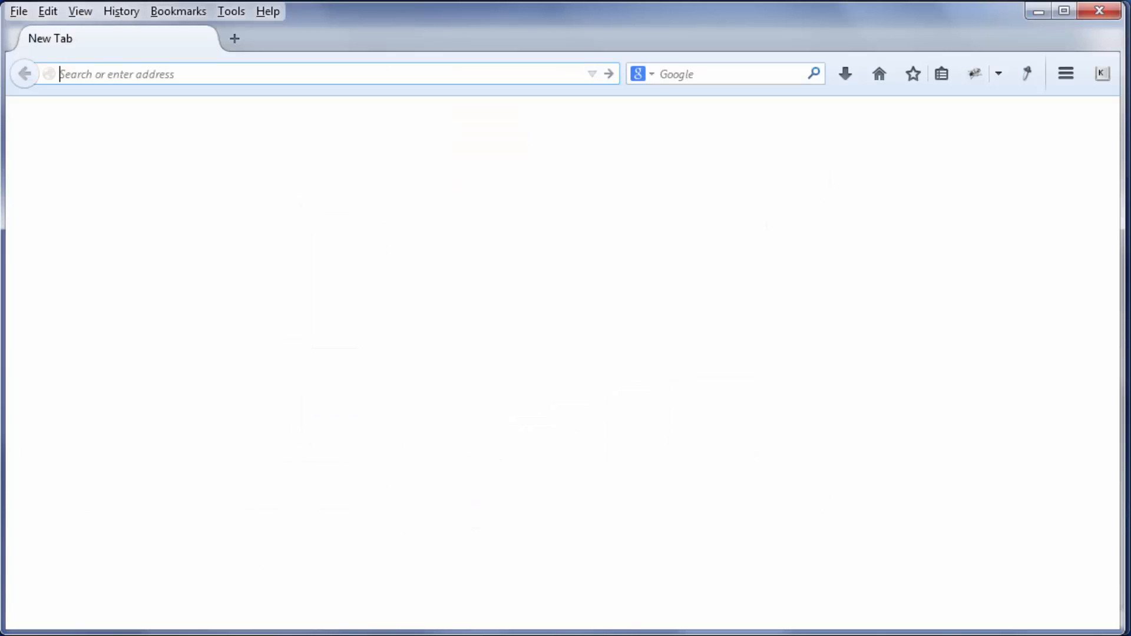
pyautogui.moveTo(237, 292)
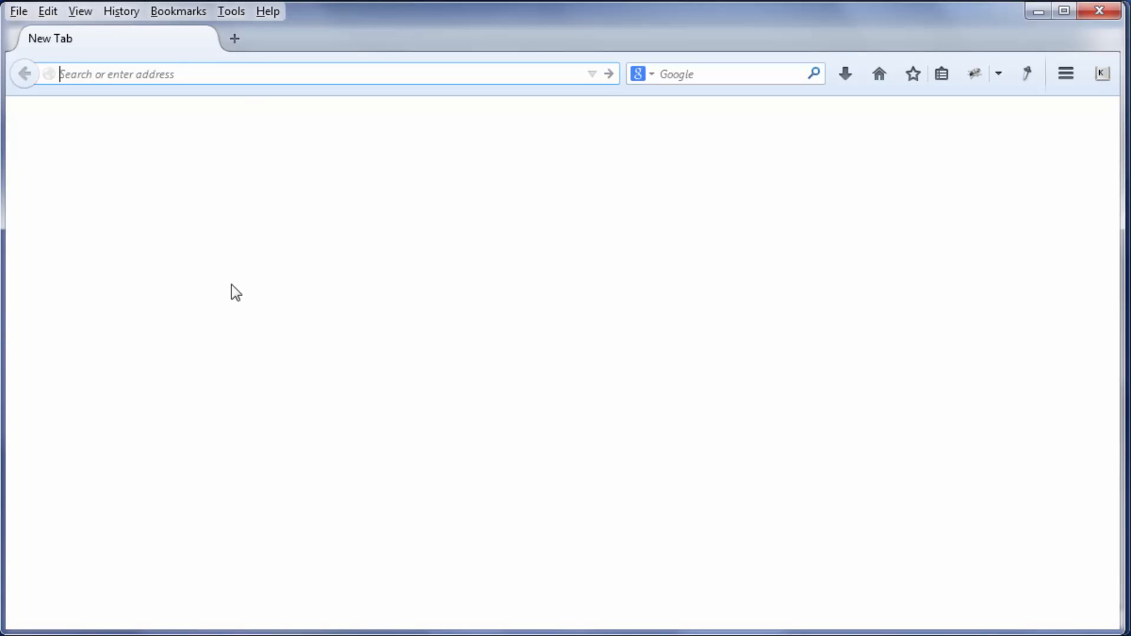
# Reach the Certificate Manager via Tools > Options > Advanced > Certificates > View Certificates.
pyautogui.click(229, 11)
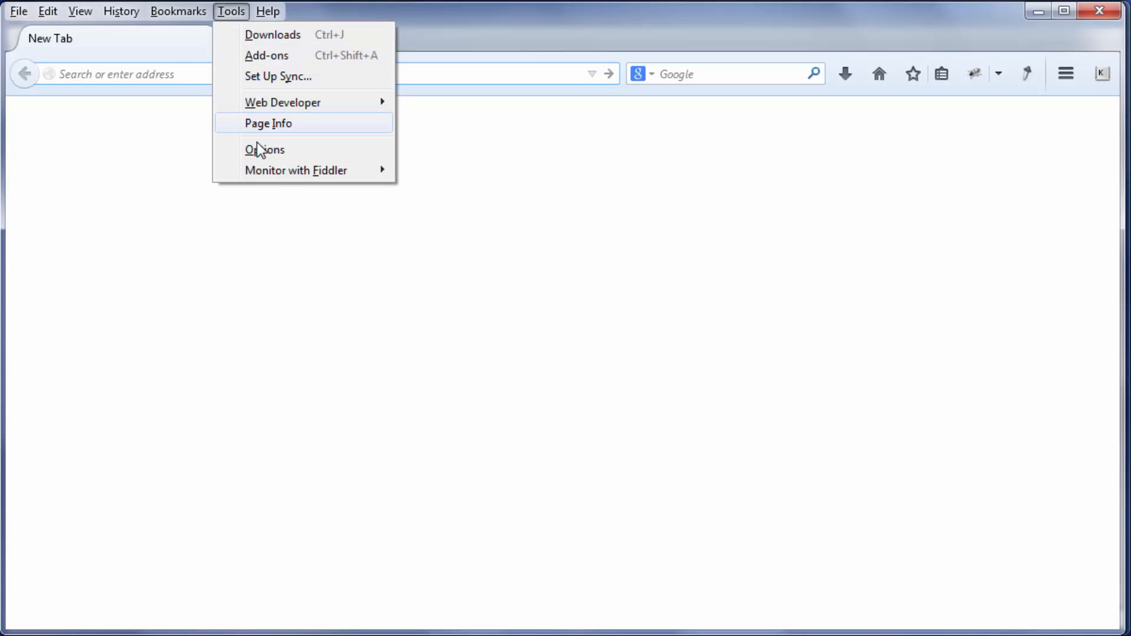
pyautogui.click(265, 149)
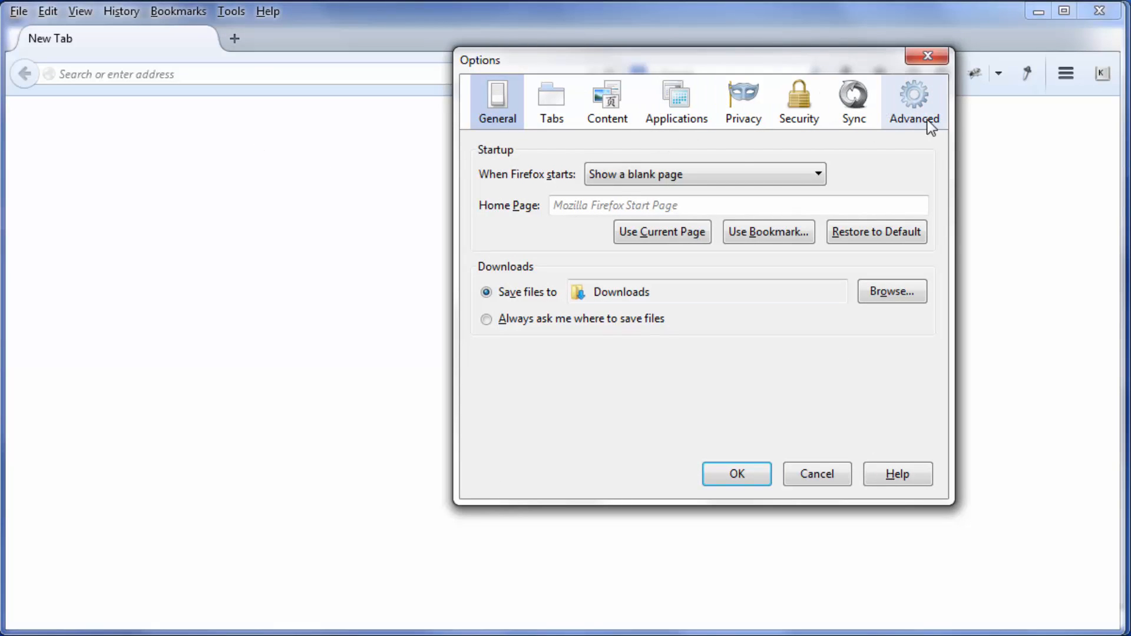
pyautogui.click(912, 101)
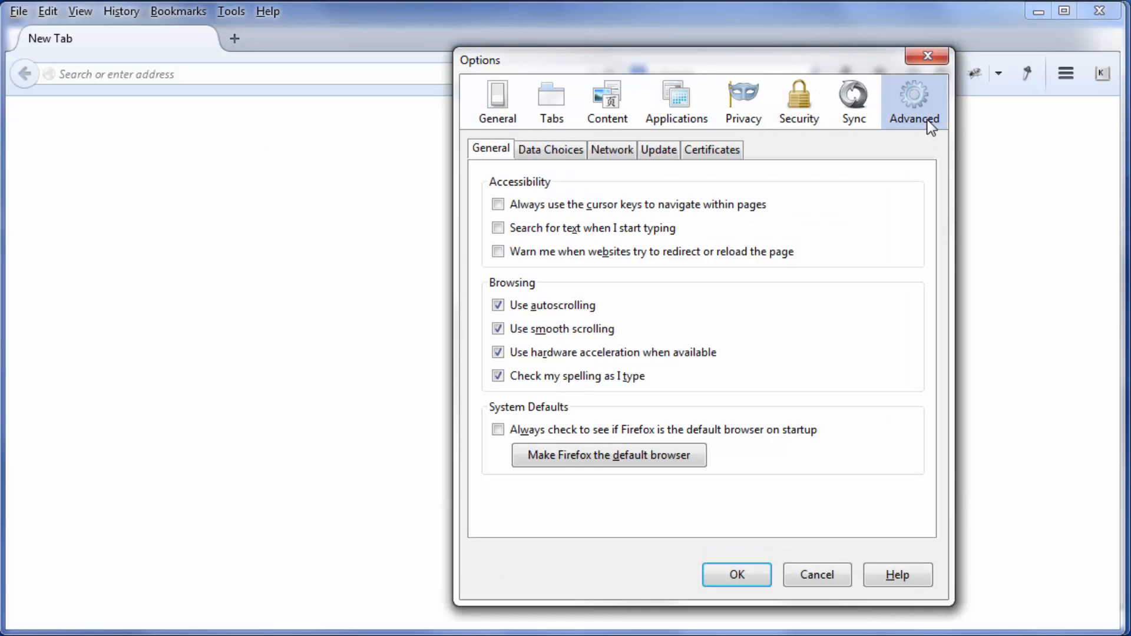
pyautogui.click(711, 150)
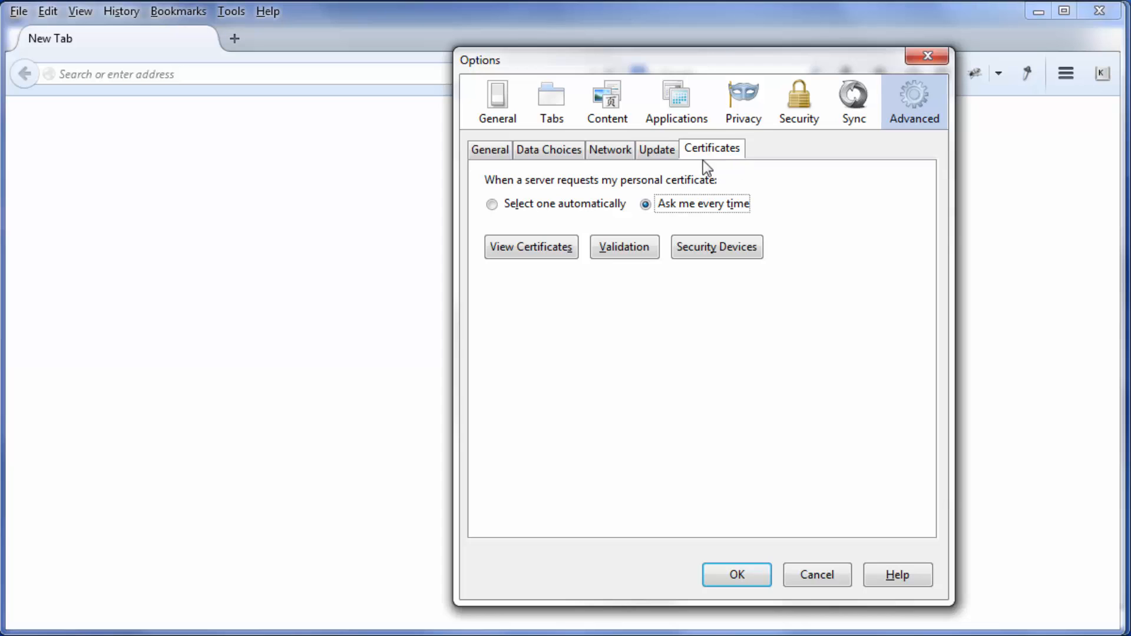
pyautogui.click(530, 246)
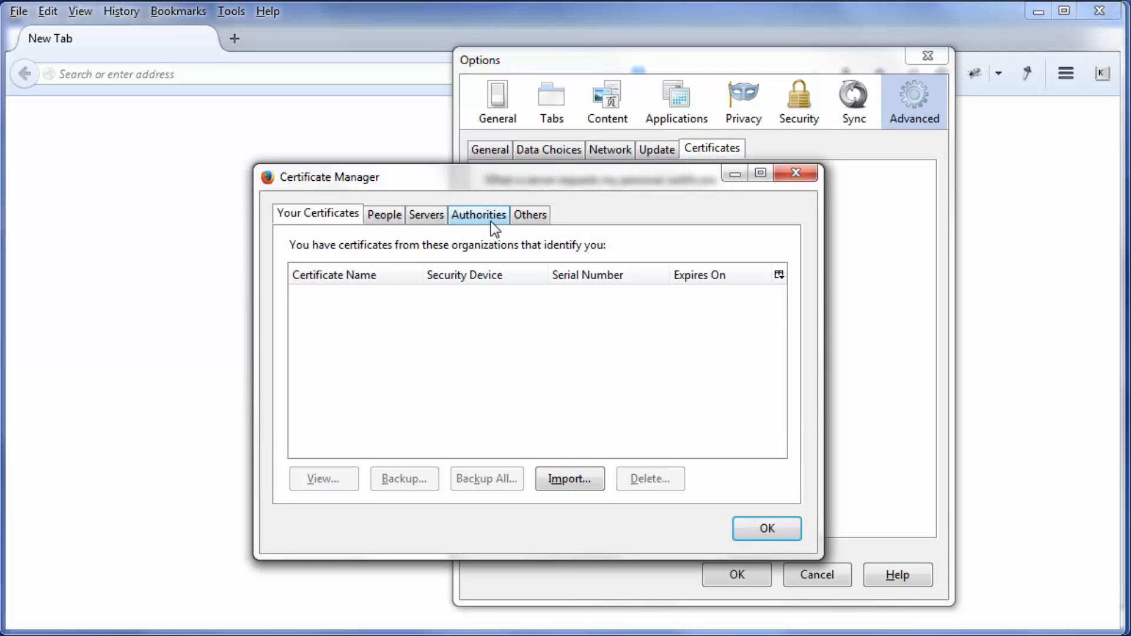
# Import Fiddler.cer from the Desktop under the Authorities list, reaching the trust prompt.
pyautogui.click(477, 214)
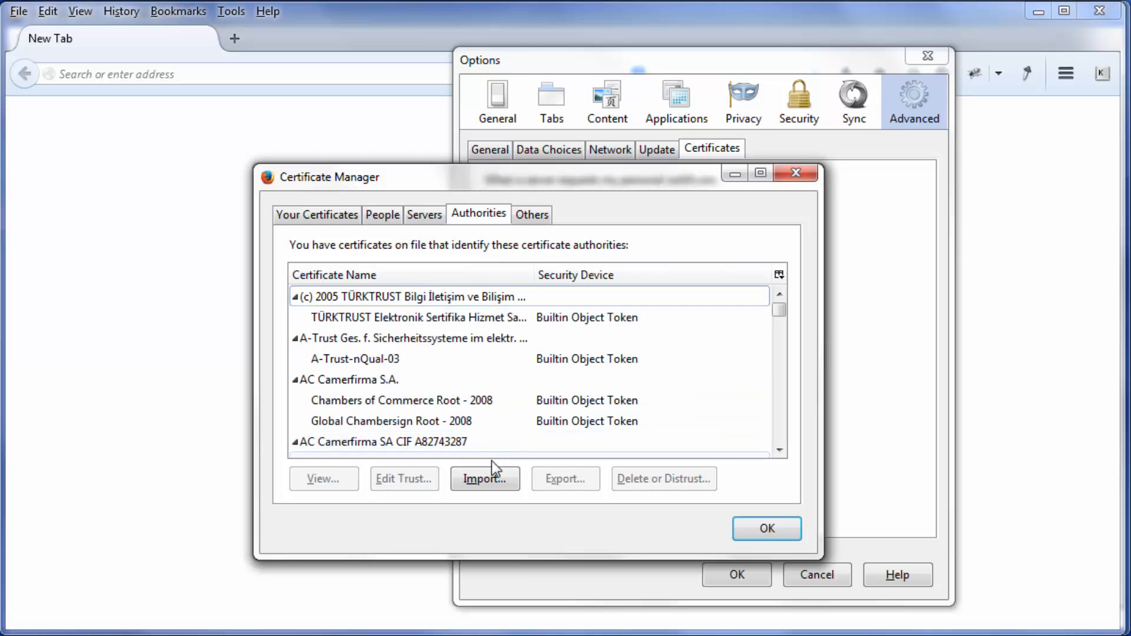
pyautogui.click(484, 478)
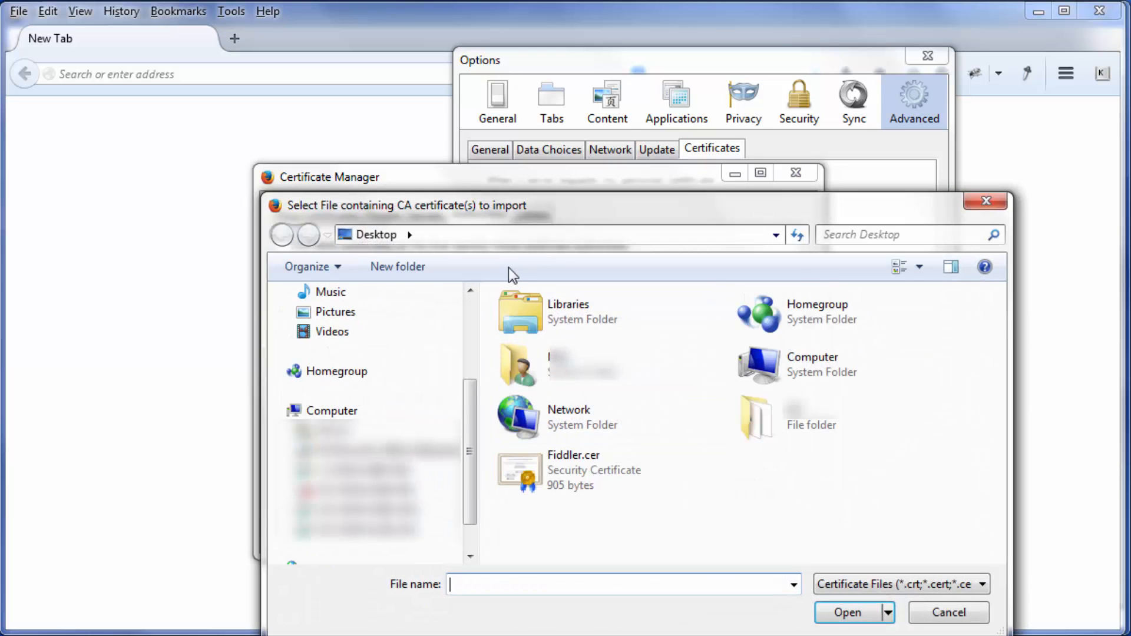
pyautogui.click(572, 469)
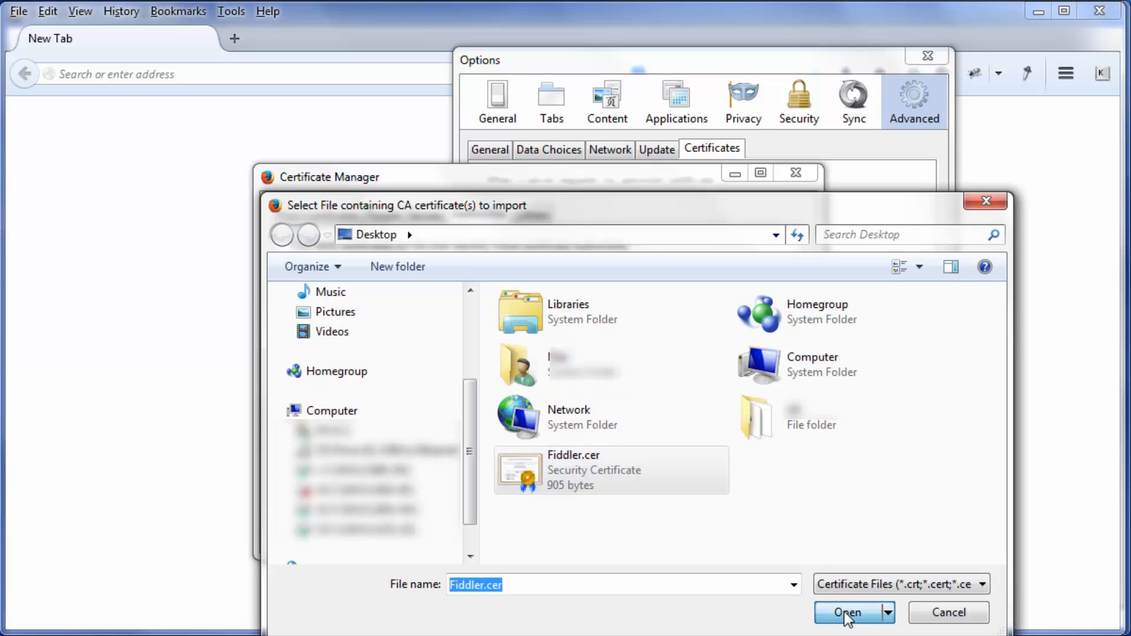
pyautogui.click(847, 613)
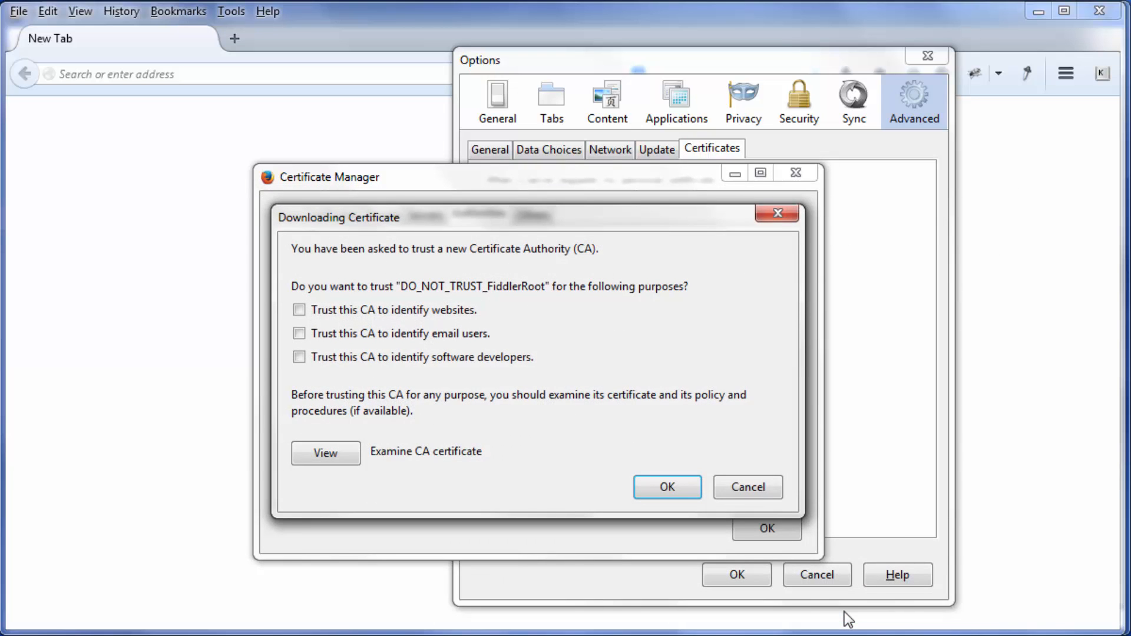
pyautogui.moveTo(849, 573)
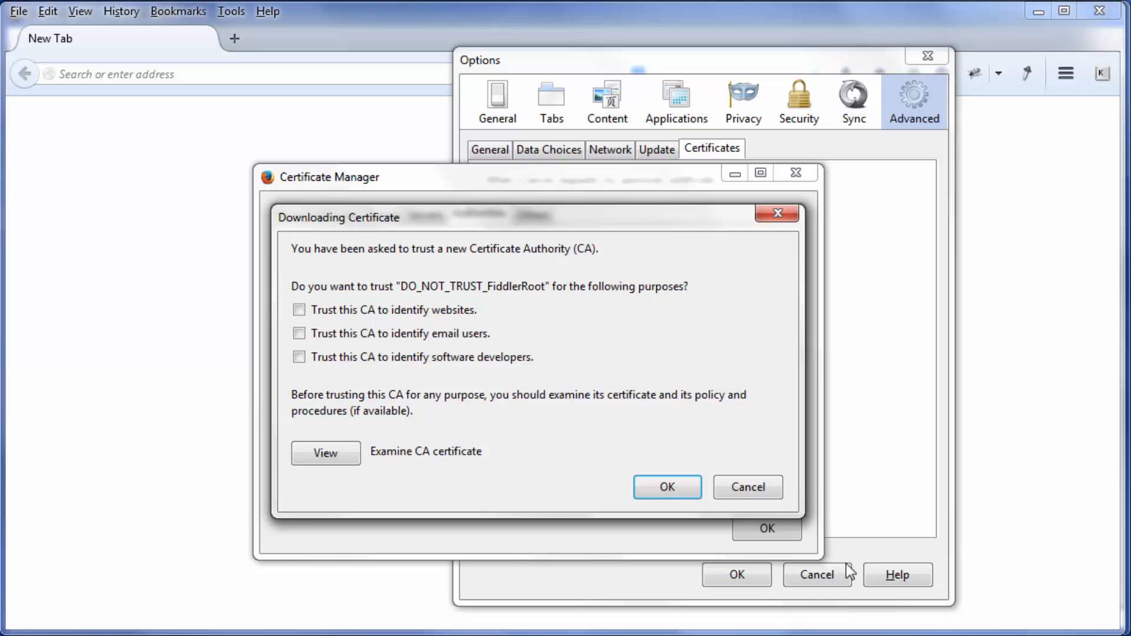
# Grant 'Trust this CA to identify websites' for the Fiddler root CA and confirm.
pyautogui.click(298, 309)
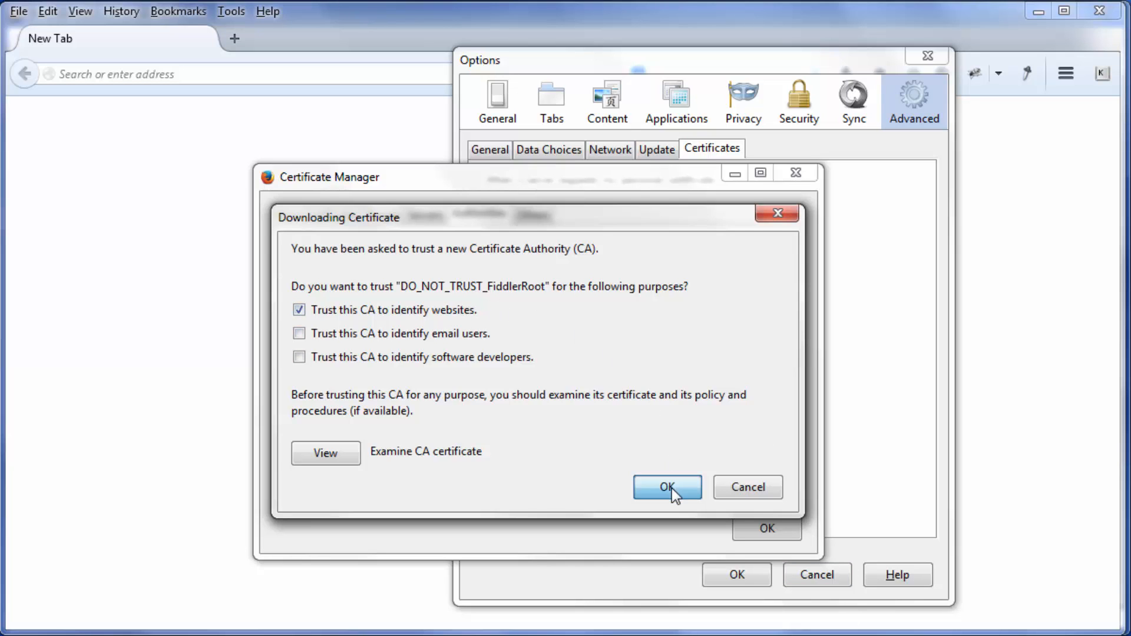
pyautogui.click(666, 487)
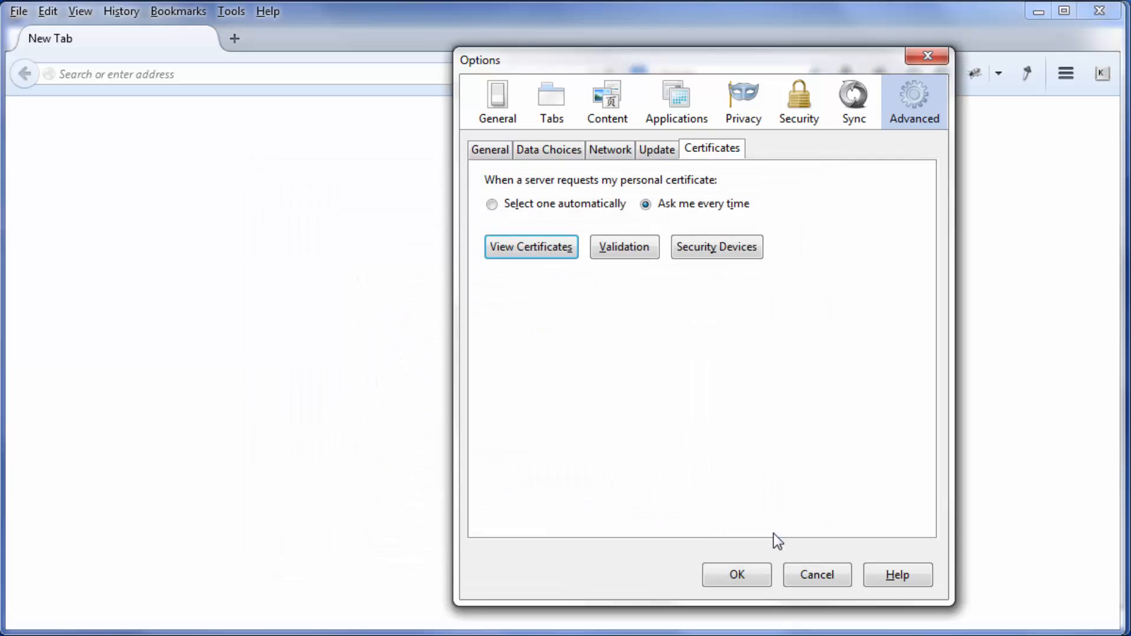